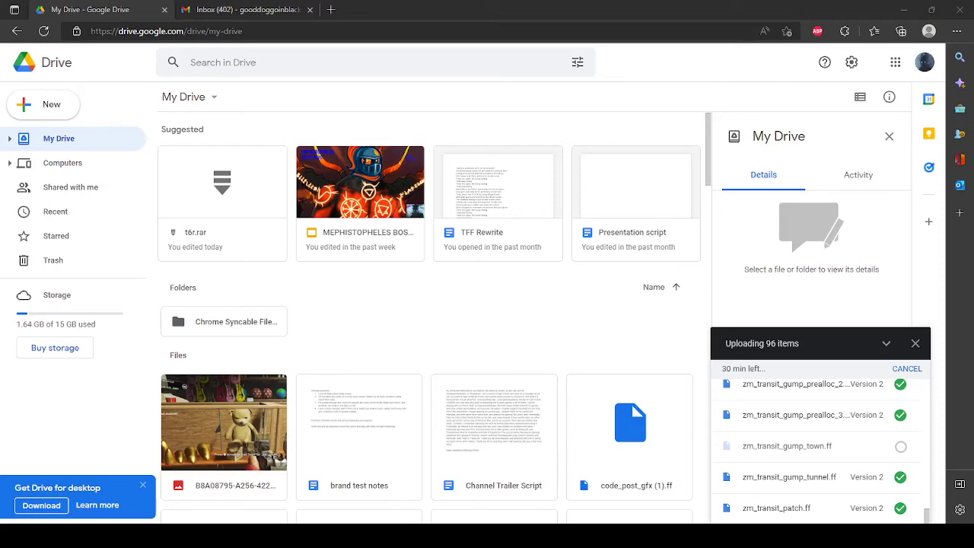
mouse_move(340, 518)
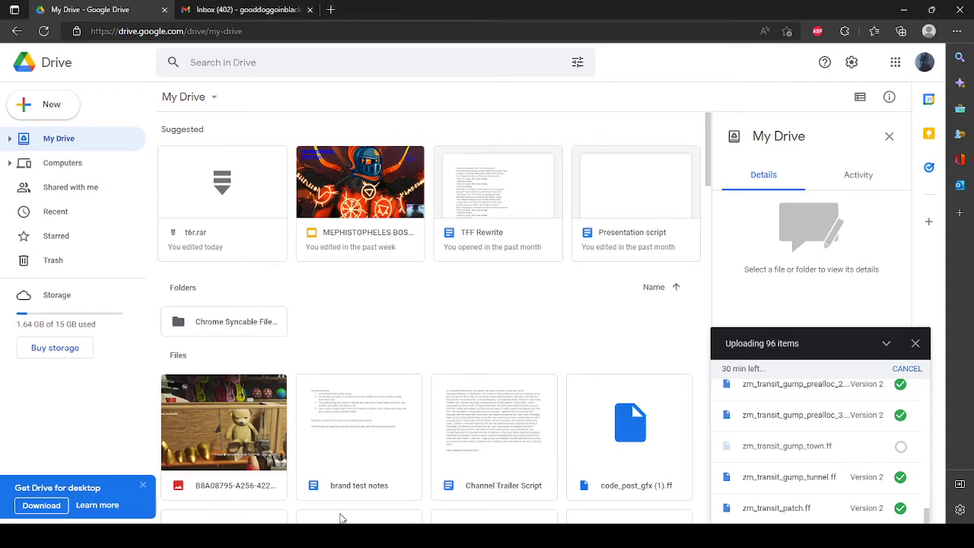
mouse_move(426, 324)
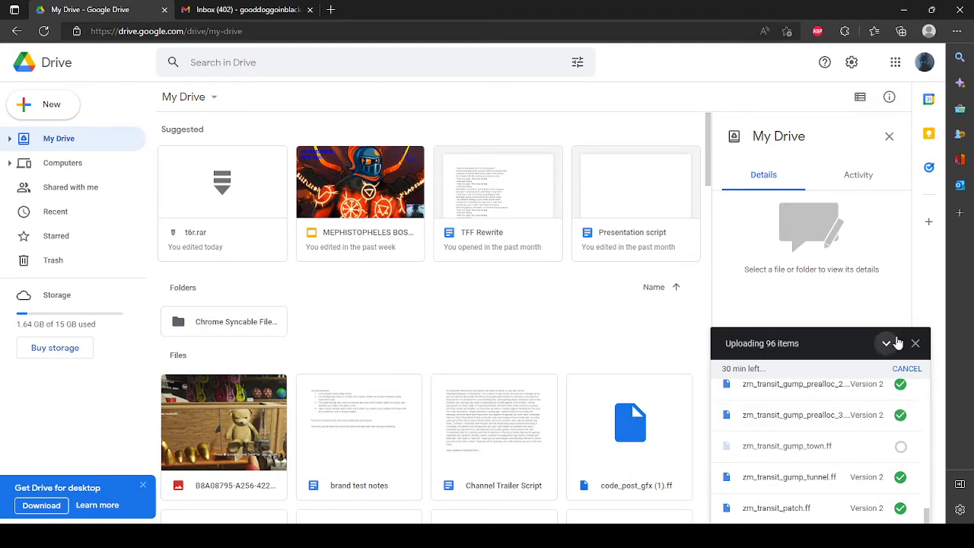
scroll("down", 3)
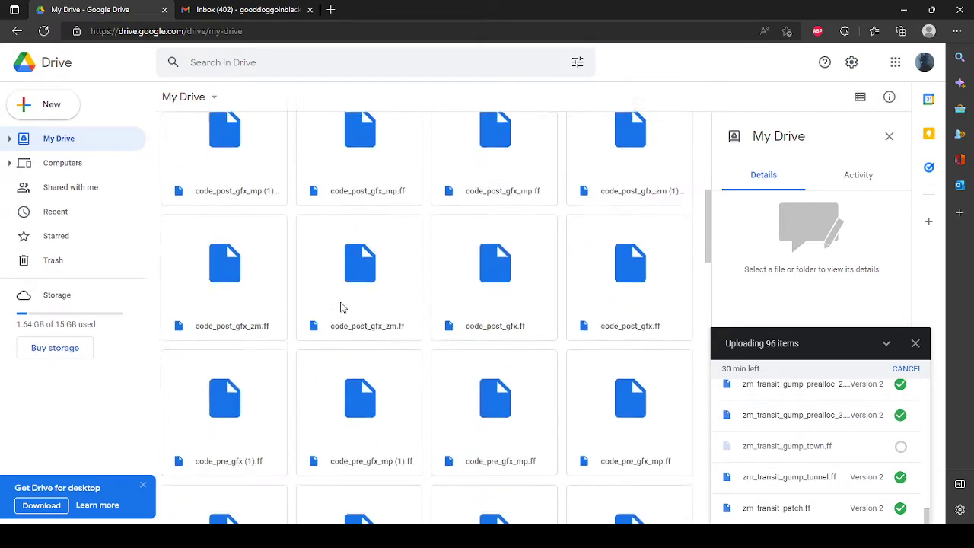
scroll("down", 3)
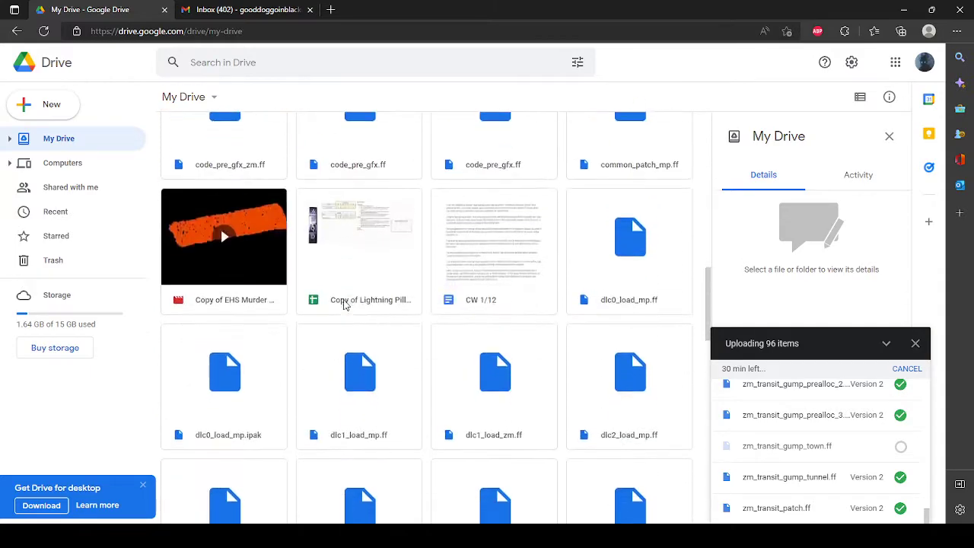
scroll("down", 3)
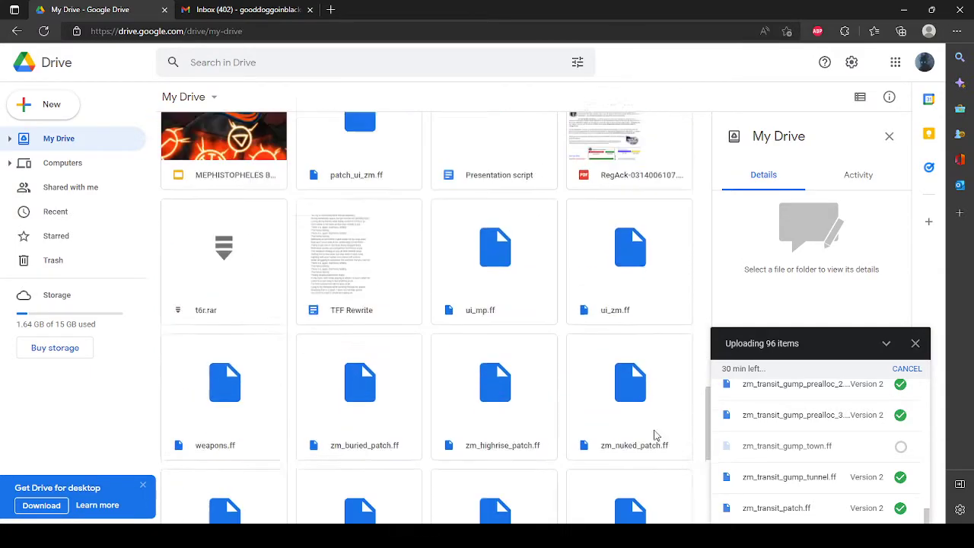
scroll("down", 3)
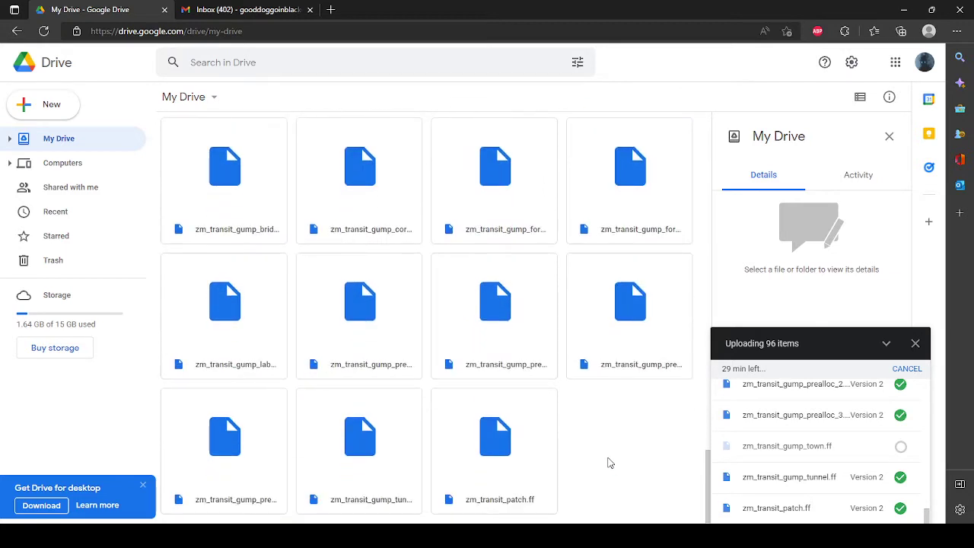
mouse_move(602, 464)
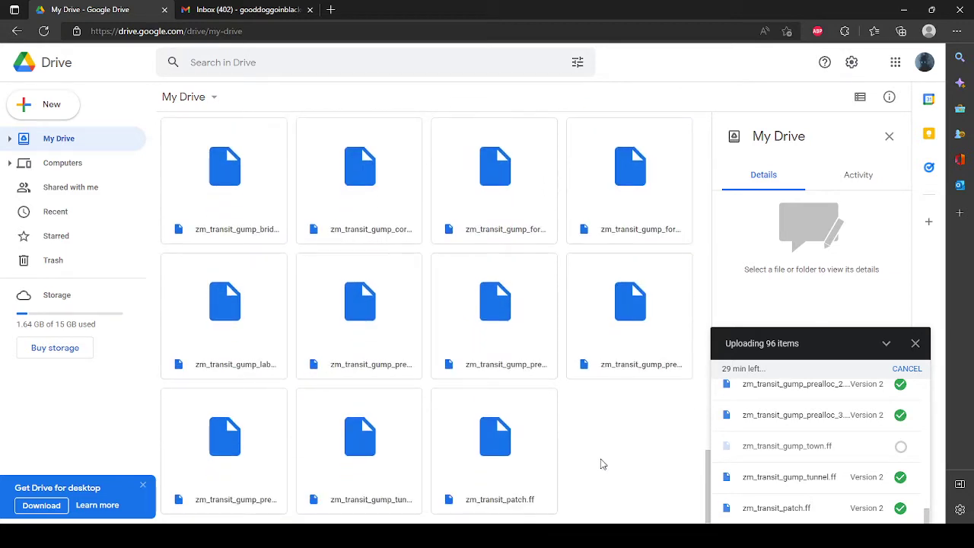